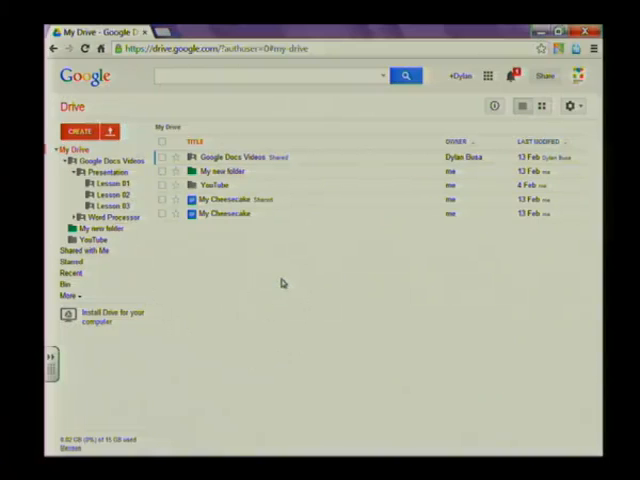
{"action": "mouse_move", "coordinate": [241, 309]}
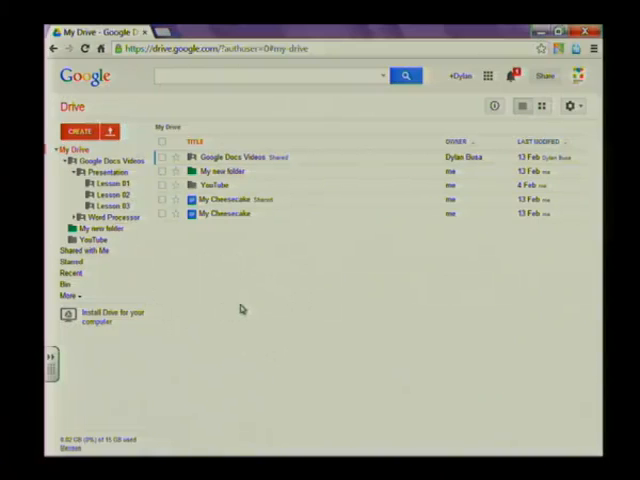